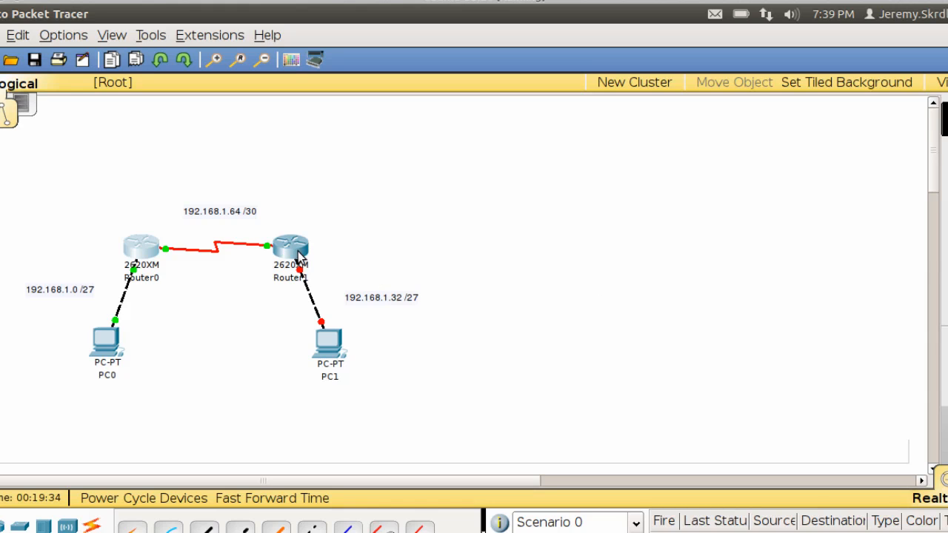
pyautogui.moveTo(352, 333)
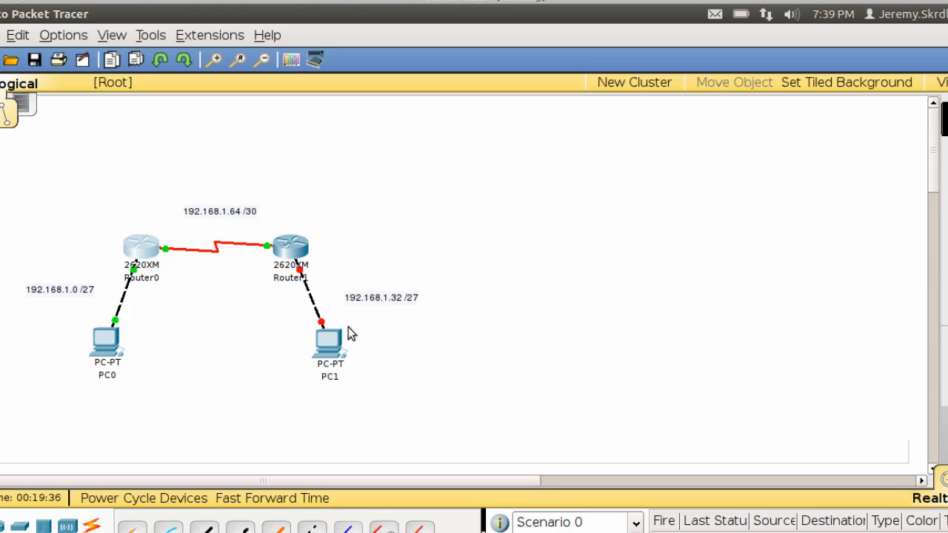
# Bring up Router1's CLI console and move it so the topology stays visible
pyautogui.click(286, 246)
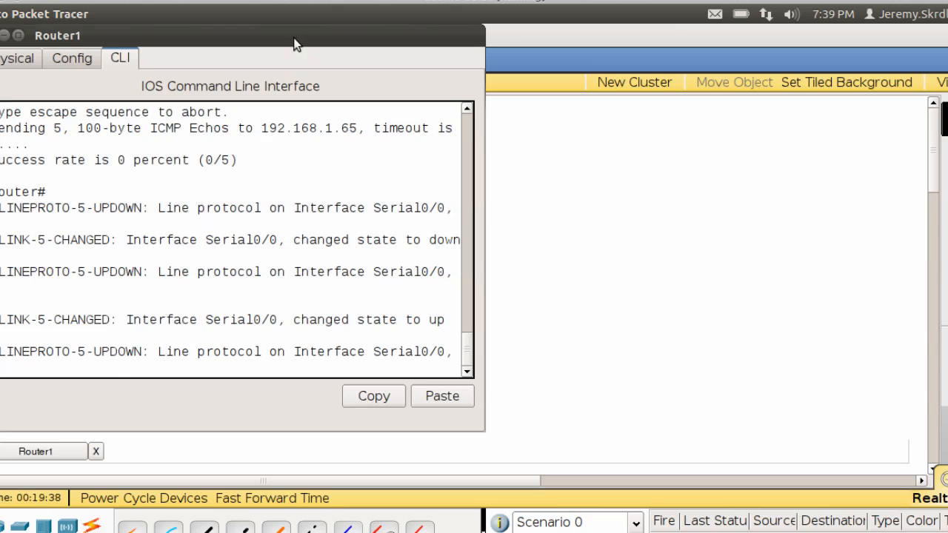
pyautogui.moveTo(296, 41); pyautogui.dragTo(723, 62)
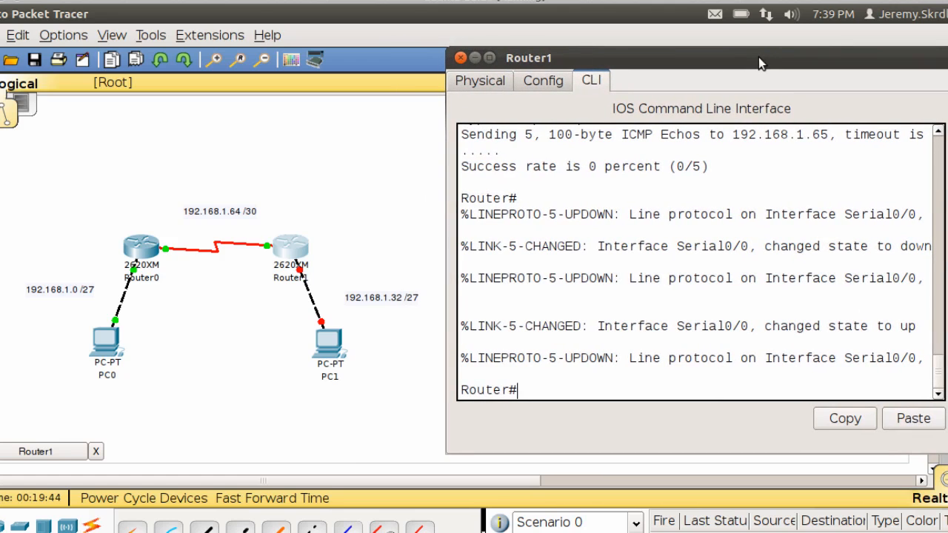
# Assign Router1 Fa0/0 192.168.1.33 255.255.255.224 in config mode and enable it with no shut
pyautogui.write('config t')
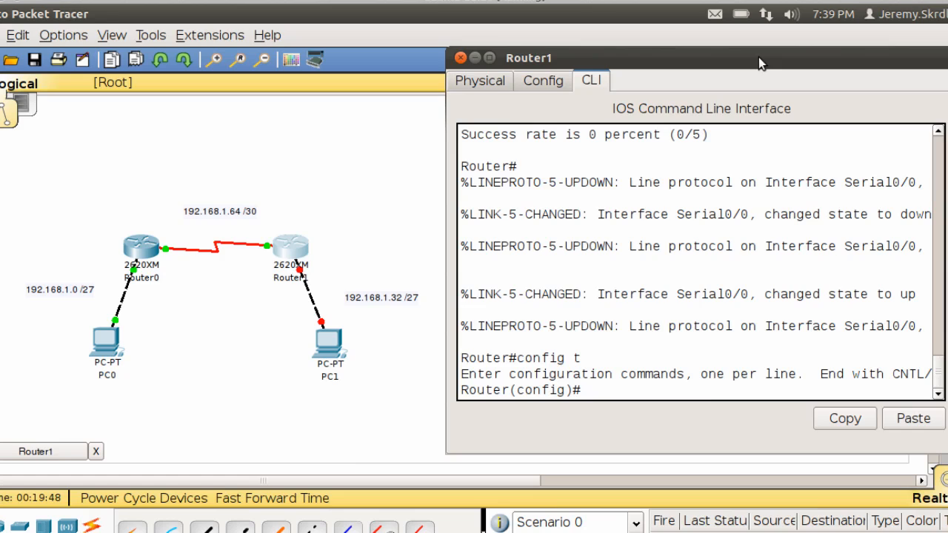
pyautogui.write('int fa0/0')
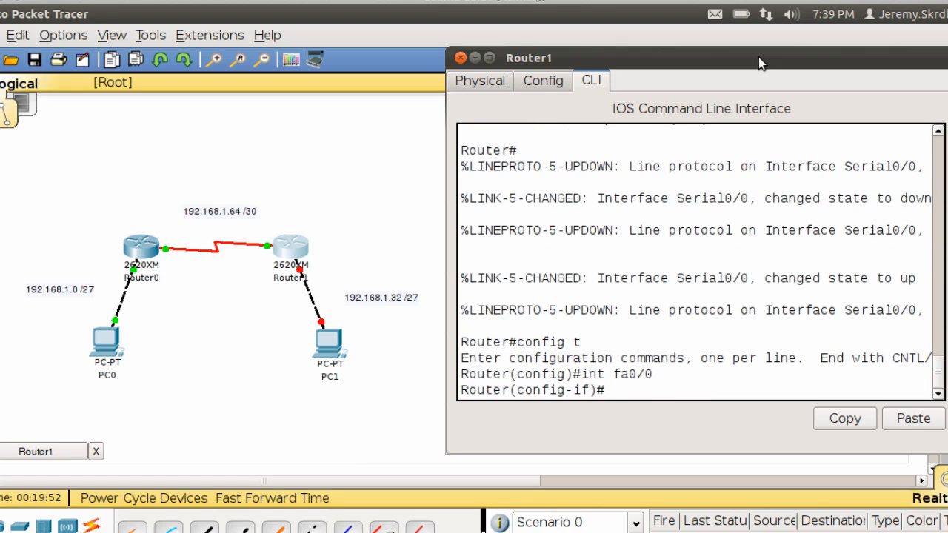
pyautogui.write('ip address')
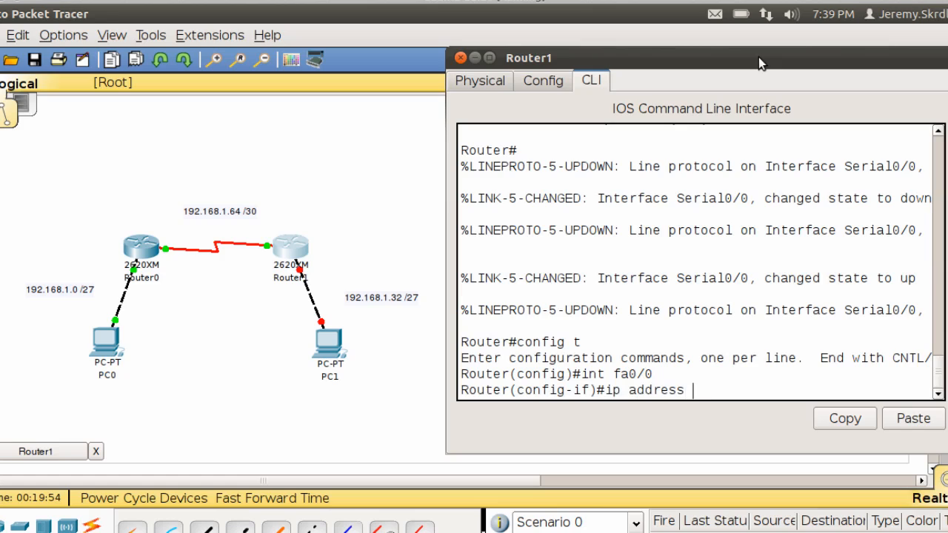
pyautogui.write('192.168.')
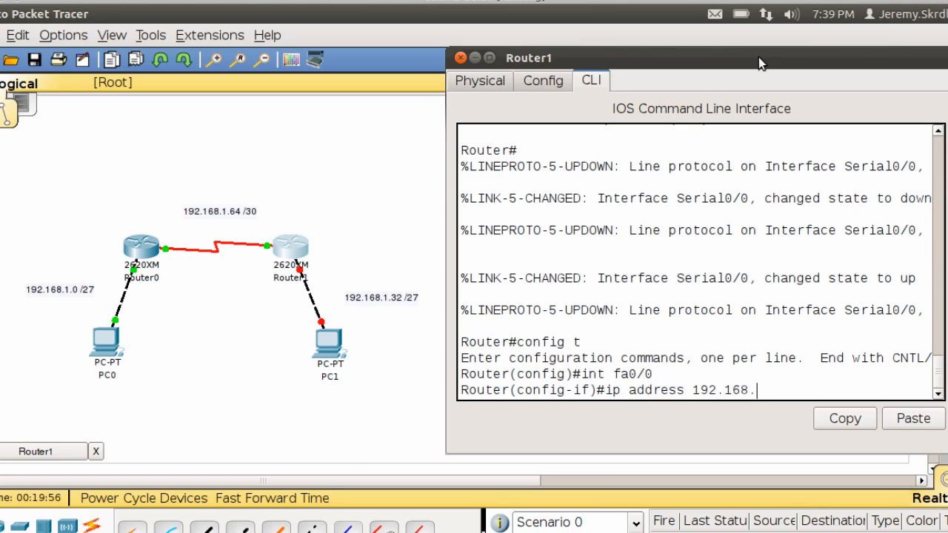
pyautogui.write('1.')
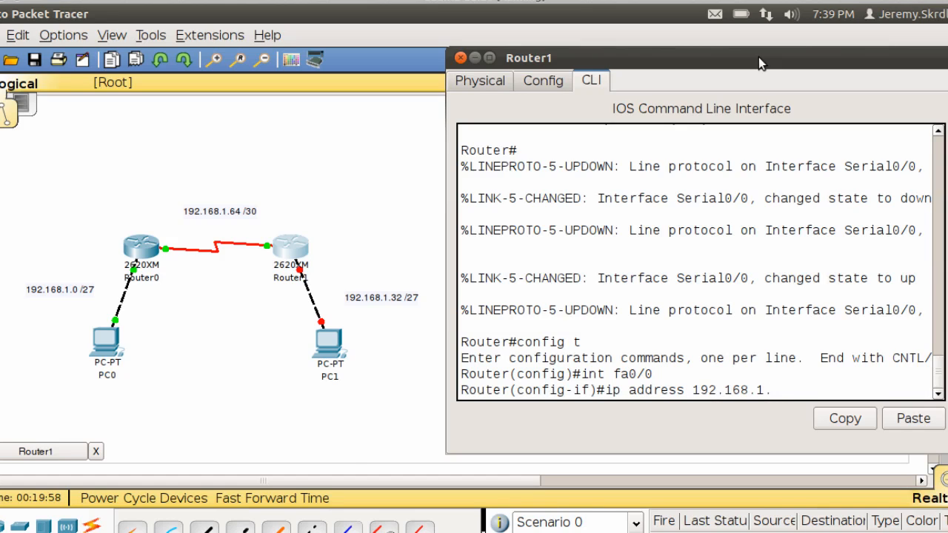
pyautogui.write('33')
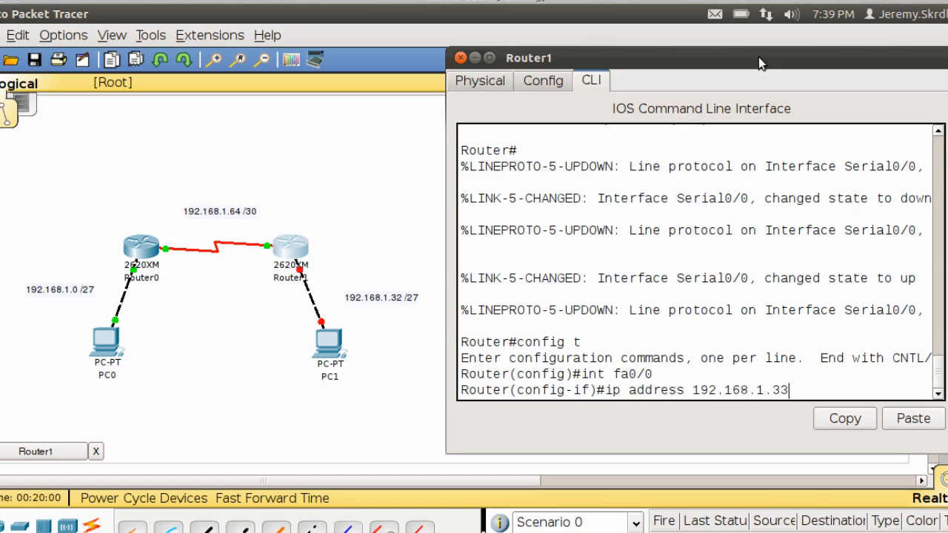
pyautogui.write('255.255.255.224')
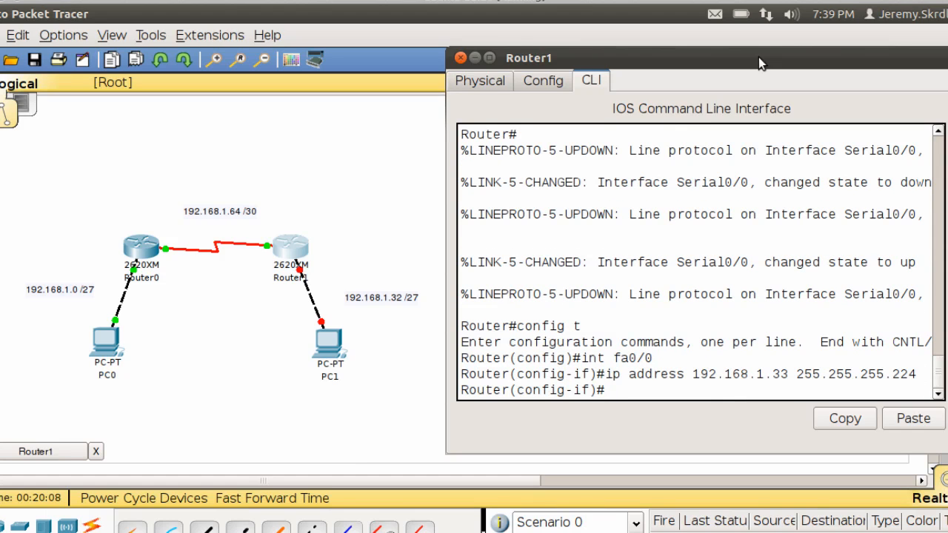
pyautogui.write('no shut')
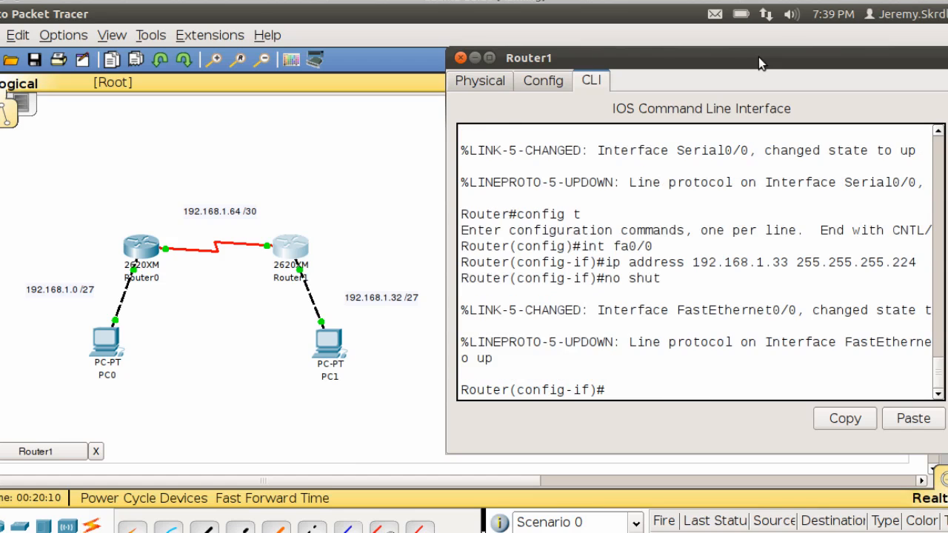
pyautogui.moveTo(451, 61)
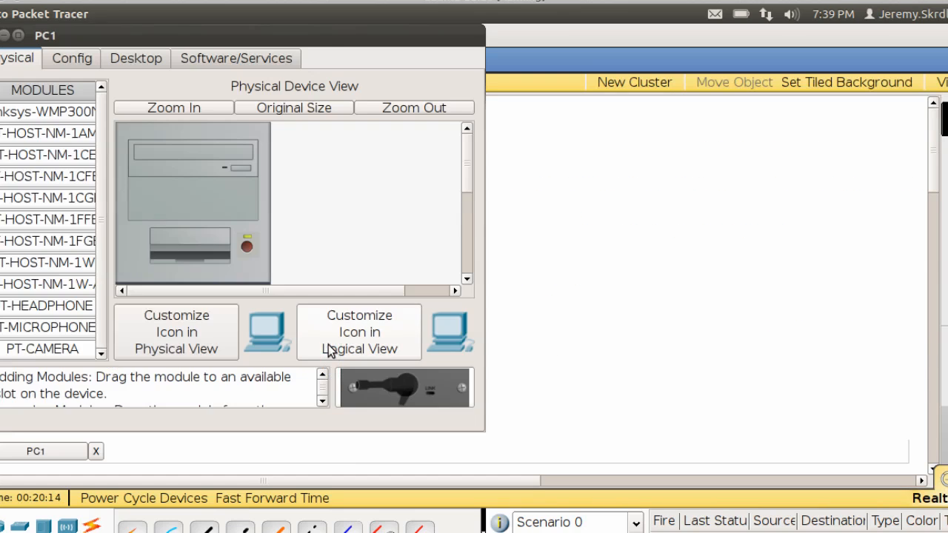
# Set PC1 to static IP 192.168.1.60, mask 255.255.255.224, gateway 192.168.1.33
pyautogui.click(134, 58)
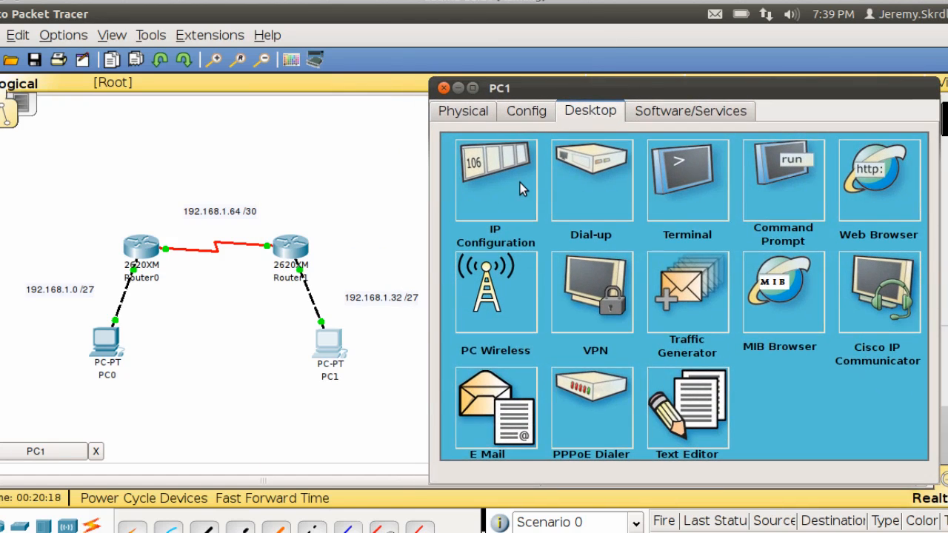
pyautogui.click(495, 178)
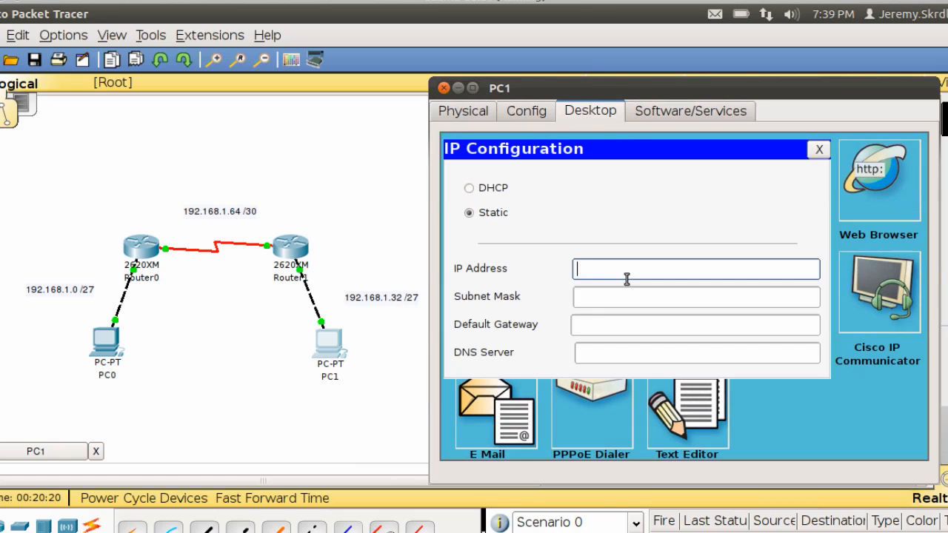
pyautogui.write('192.168.1')
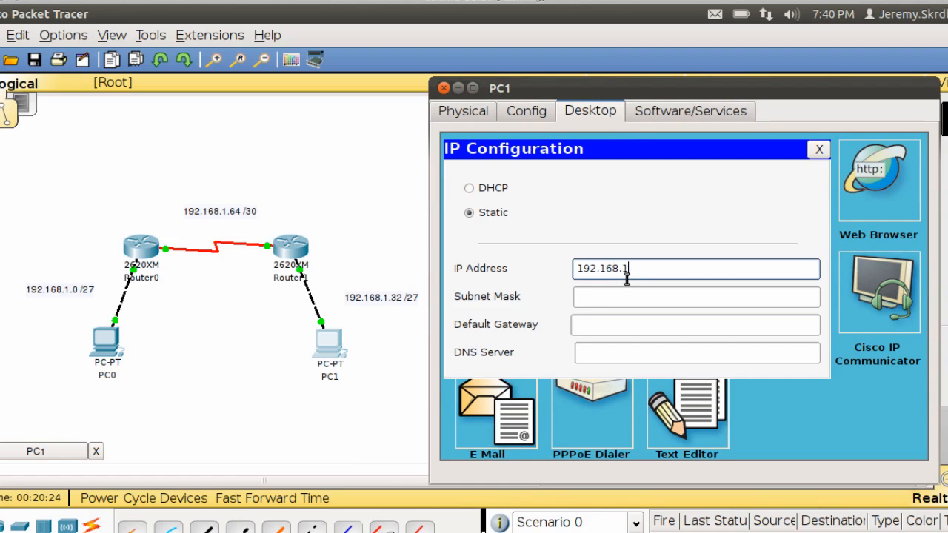
pyautogui.write('.')
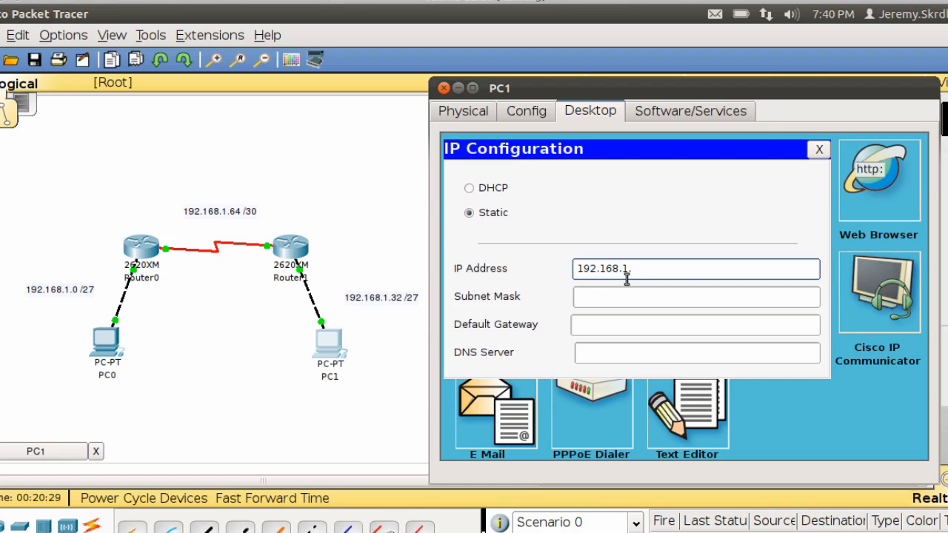
pyautogui.write('60')
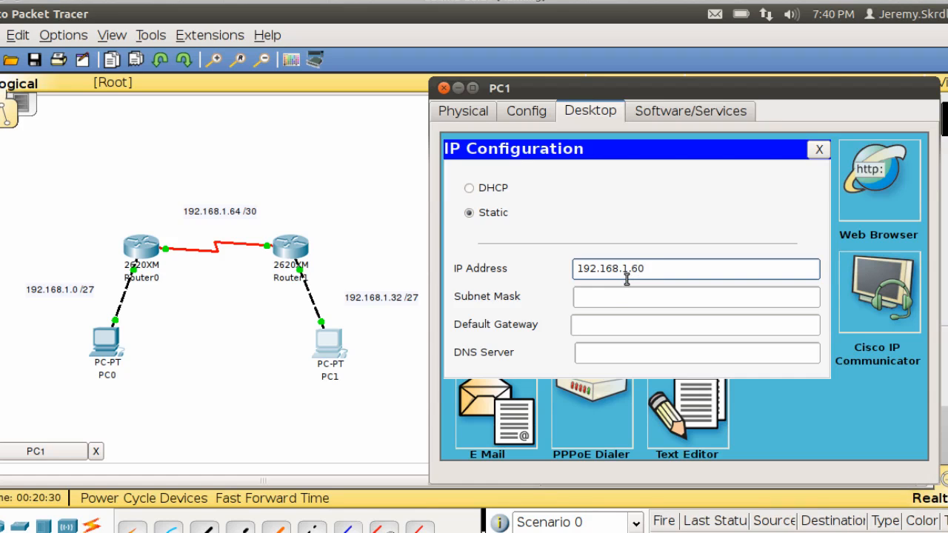
pyautogui.write('255.255.255.0')
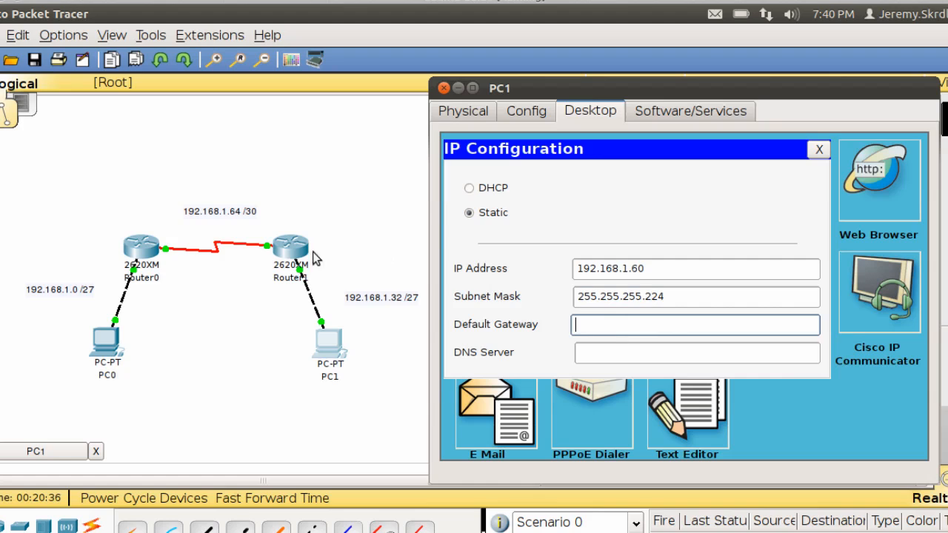
pyautogui.write('192.168.1.33')
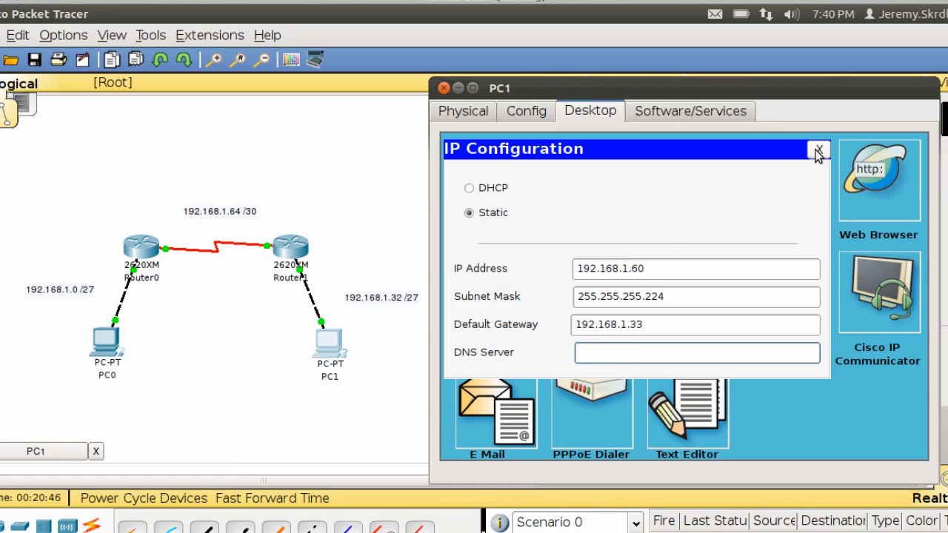
pyautogui.click(818, 151)
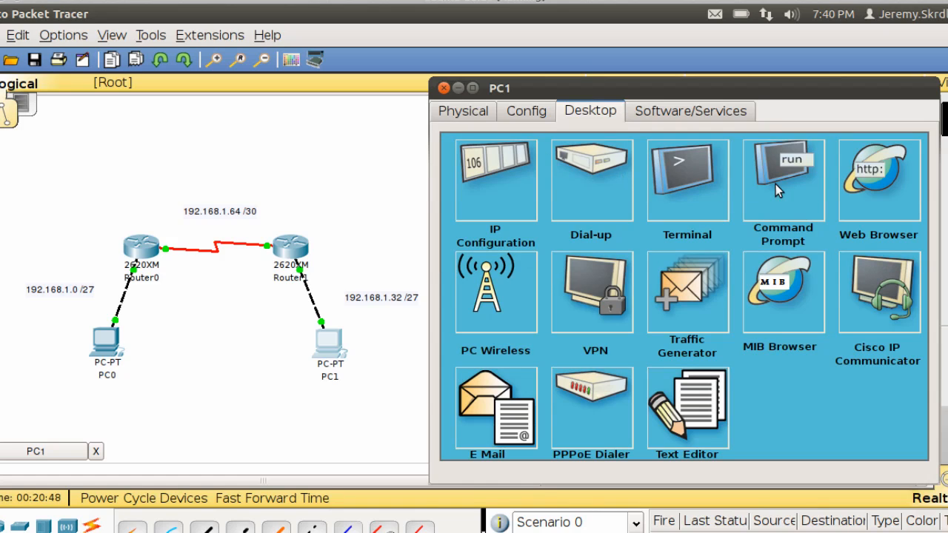
# Run ipconfig on PC1's command prompt, then ping the gateway 192.168.1.33
pyautogui.click(782, 175)
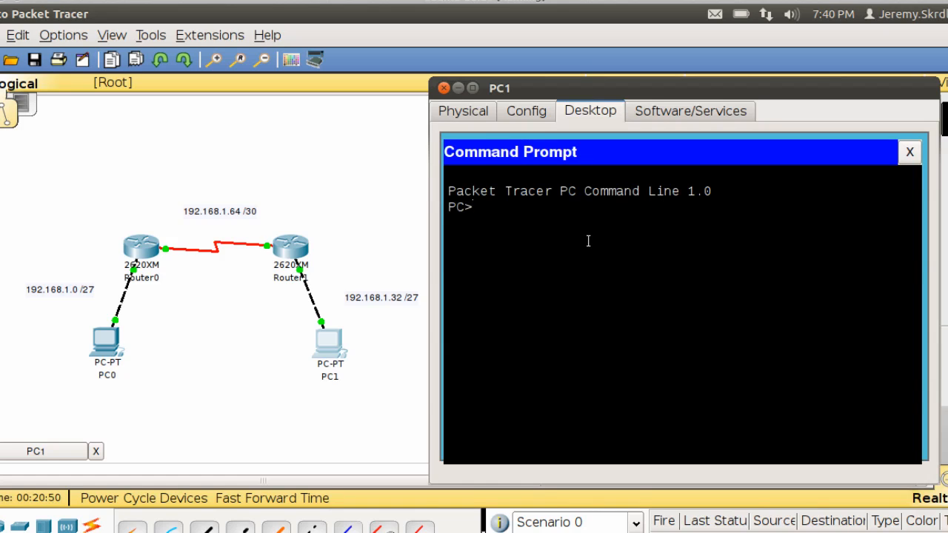
pyautogui.write('i')
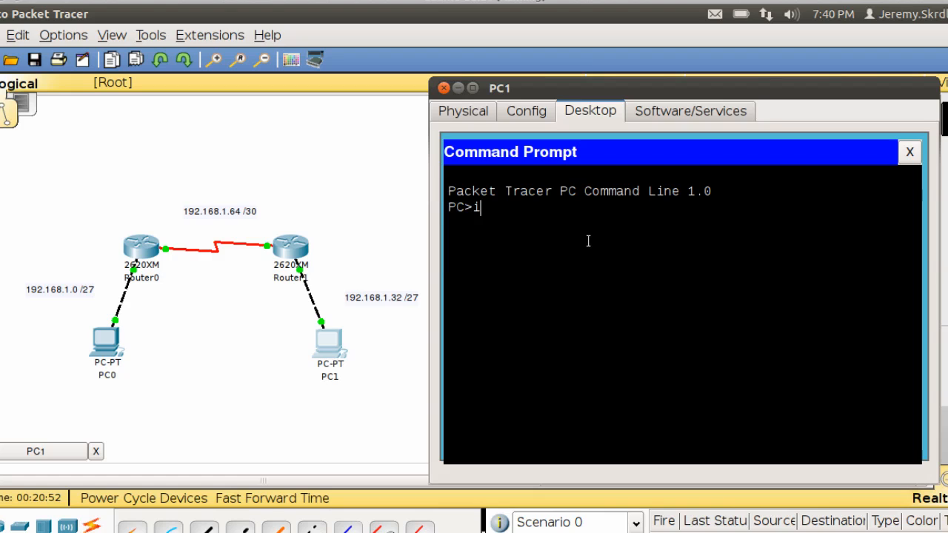
pyautogui.write('pconfig')
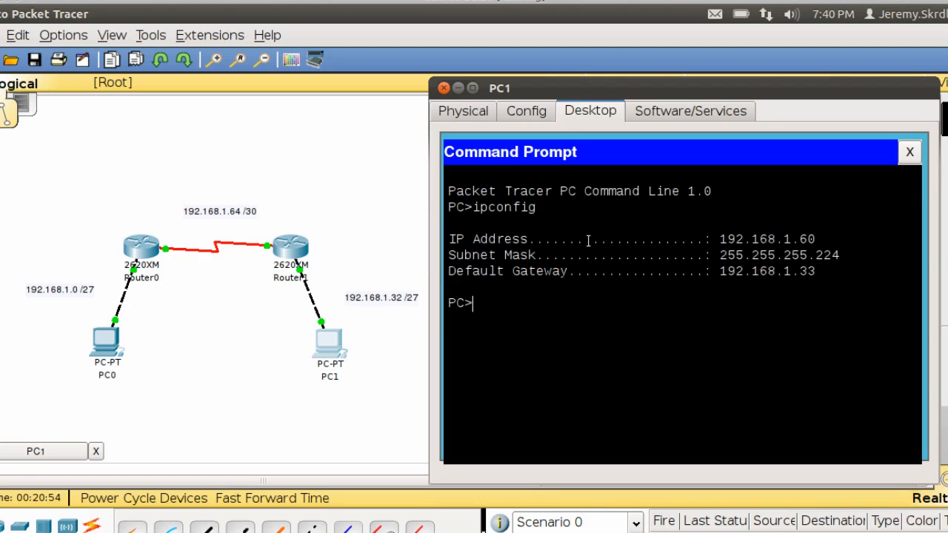
pyautogui.write('ping 192.1')
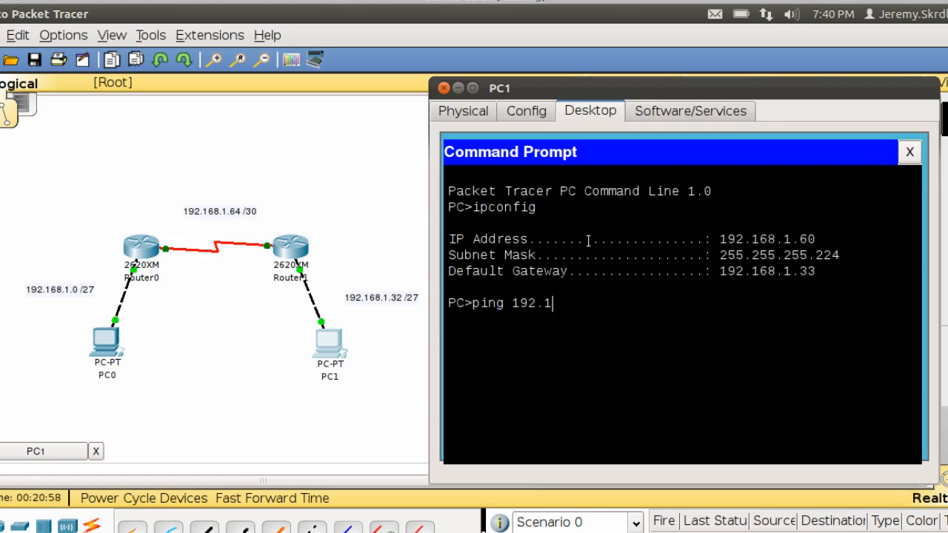
pyautogui.write('68.1.3')
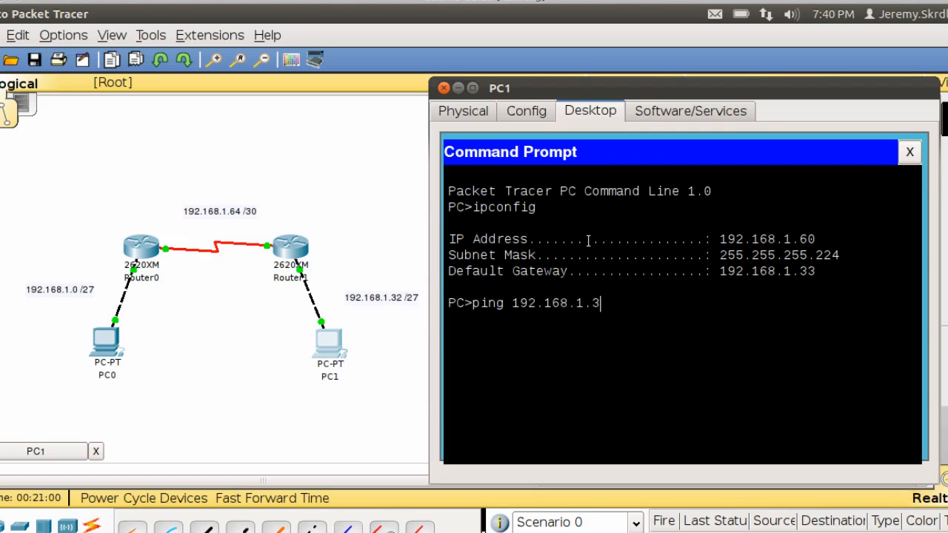
pyautogui.write('3')
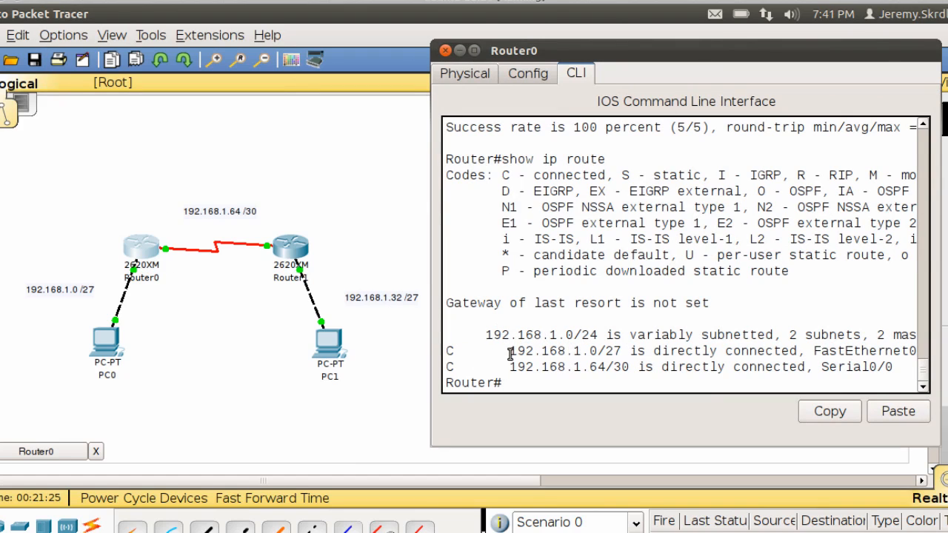
pyautogui.moveTo(123, 283)
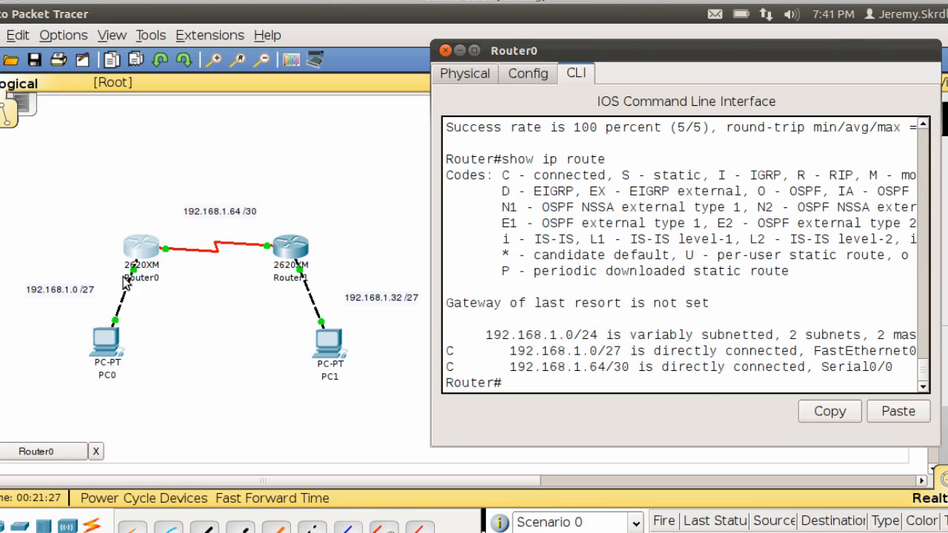
pyautogui.moveTo(242, 233)
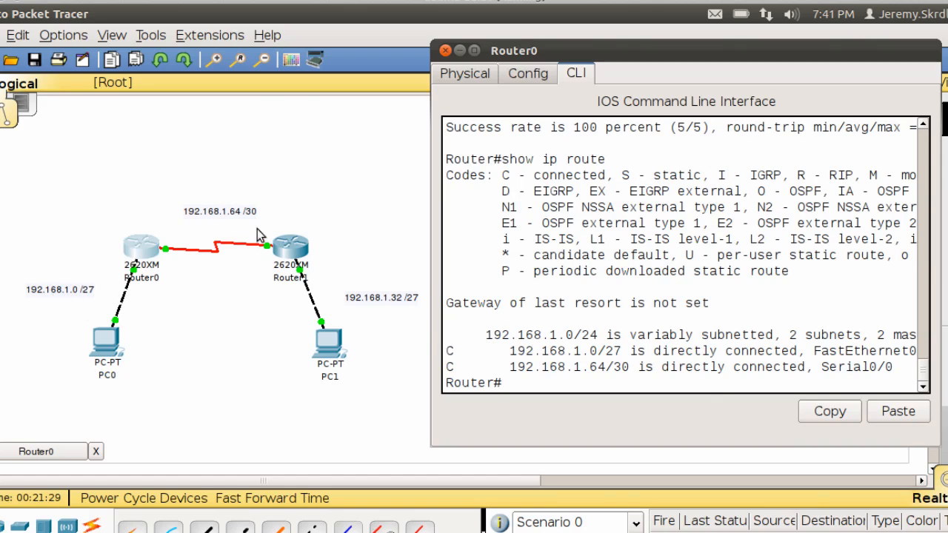
pyautogui.moveTo(411, 317)
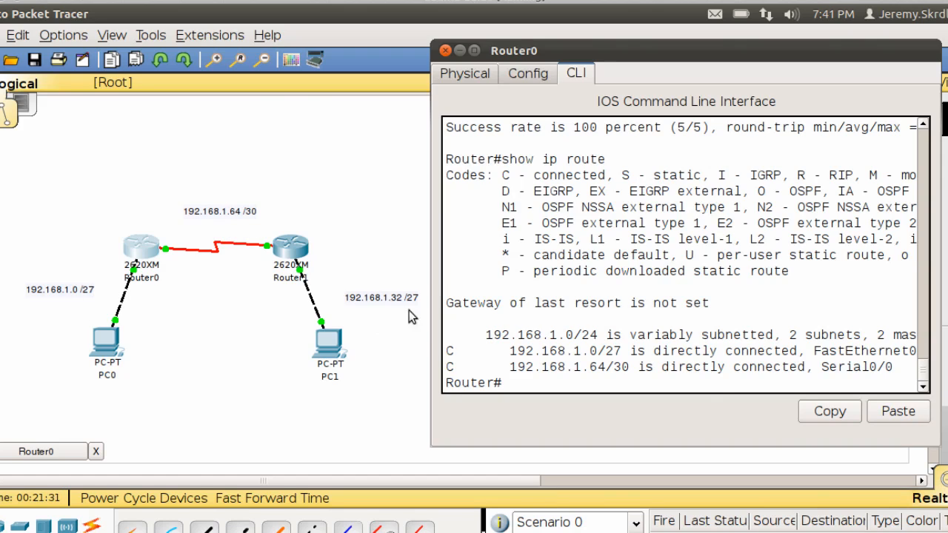
pyautogui.moveTo(571, 400)
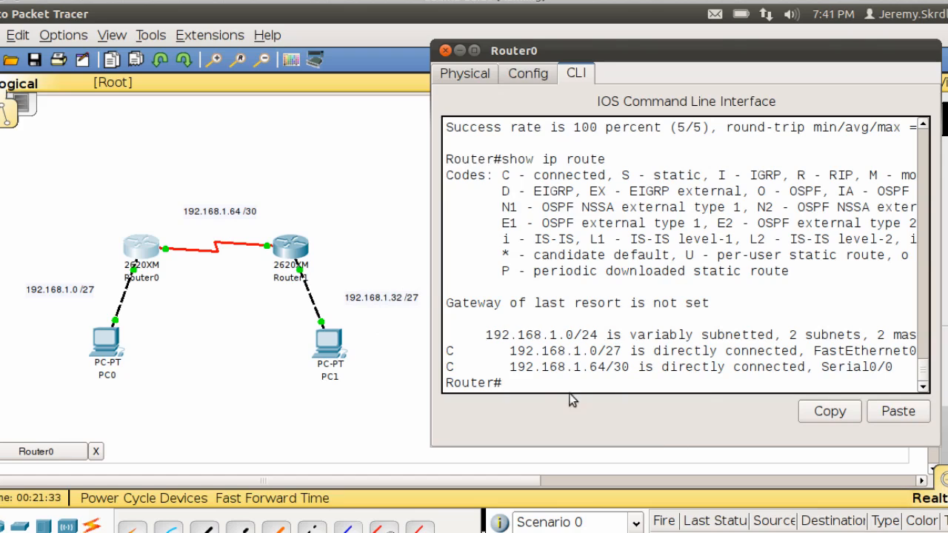
# Run show ip route on Router0, listing connected 192.168.1.0/27 and 192.168.1.64/30
pyautogui.write('show ip route')
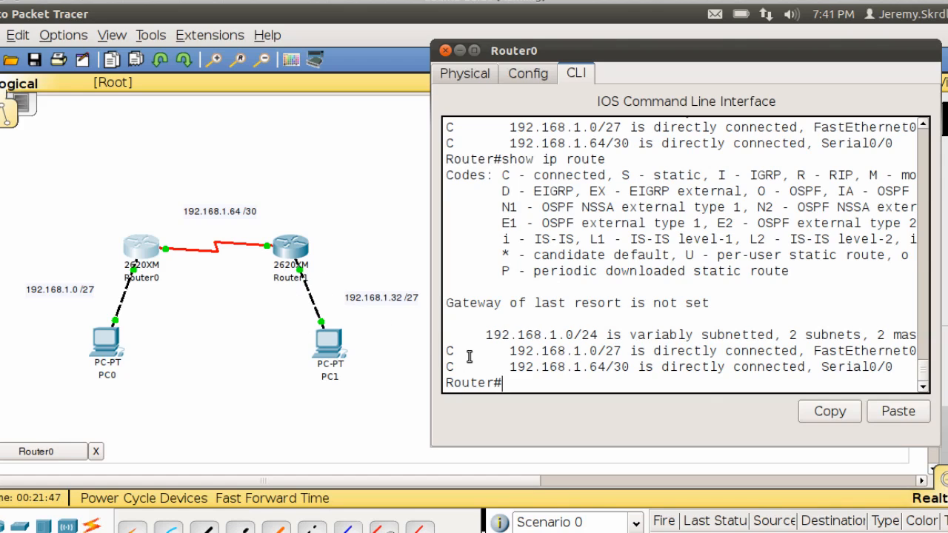
pyautogui.moveTo(335, 296)
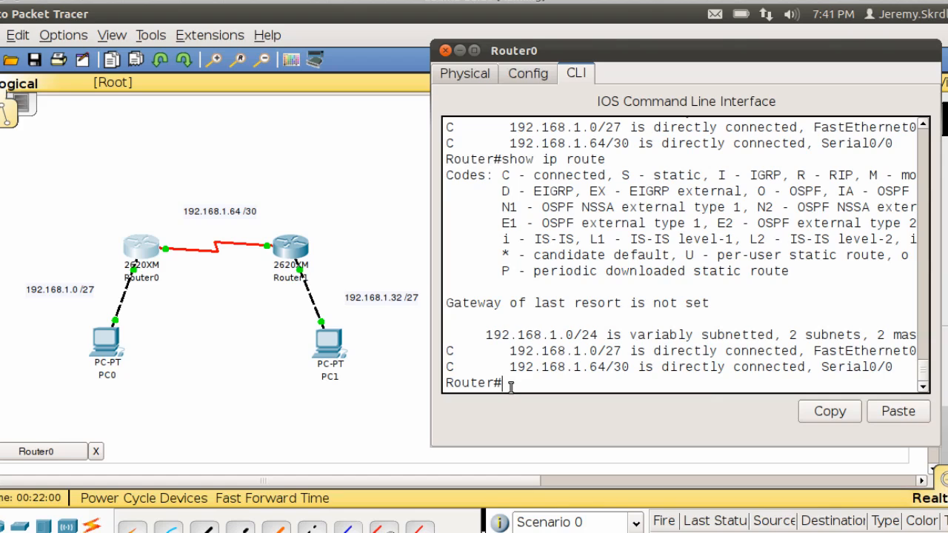
pyautogui.moveTo(193, 296)
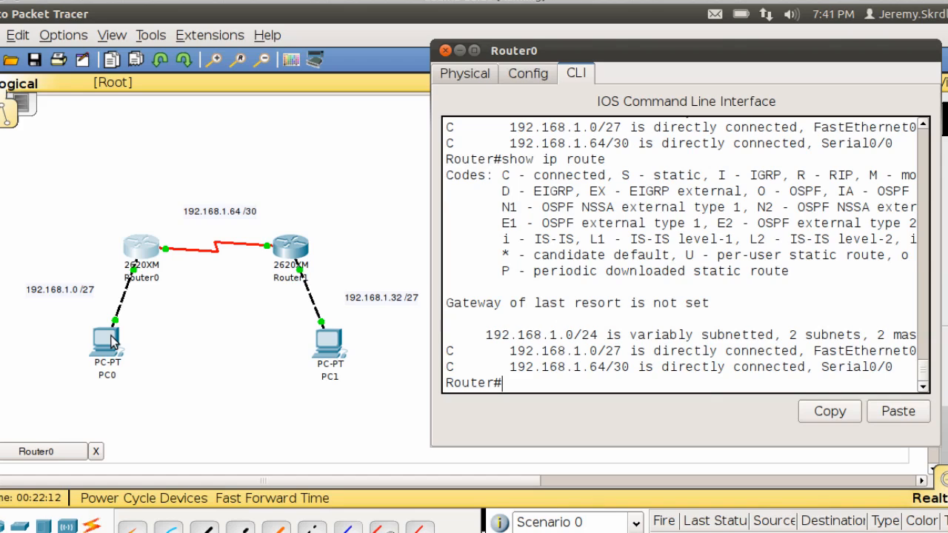
pyautogui.moveTo(248, 406)
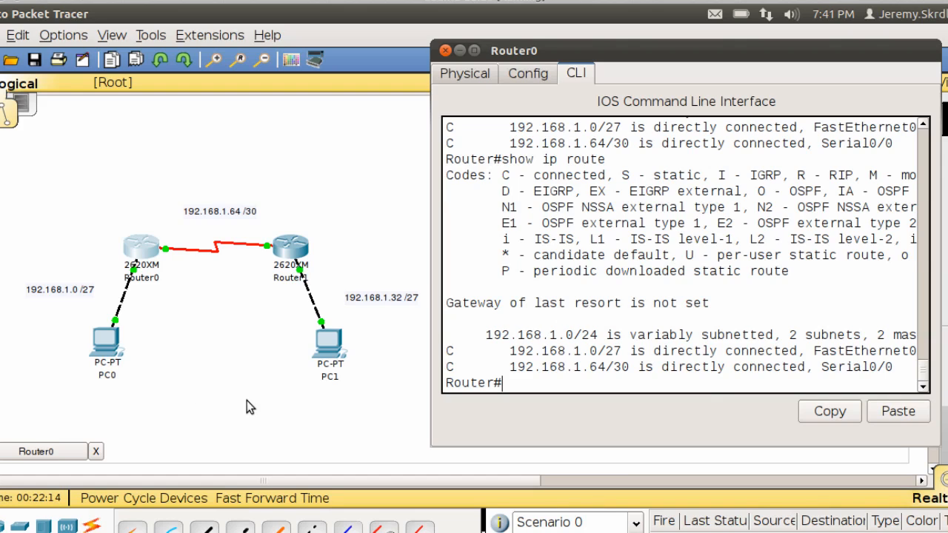